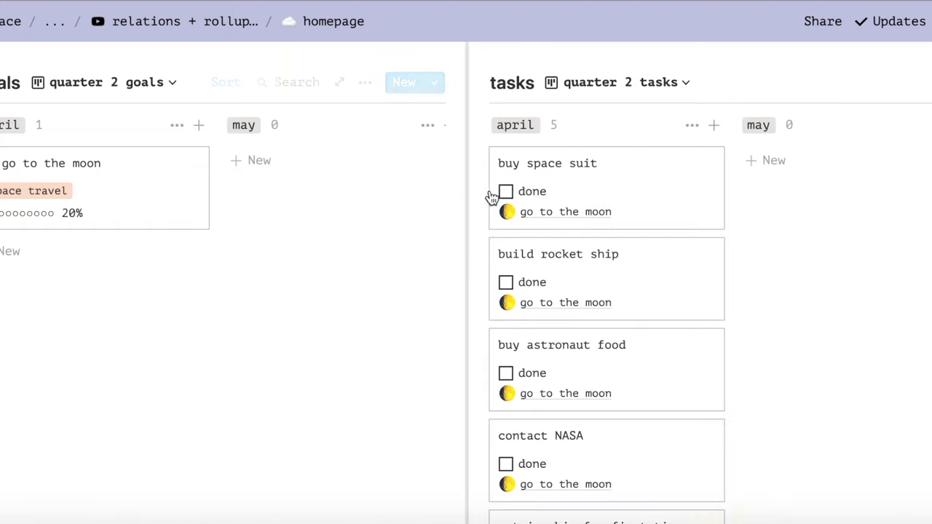
- Tick done on buy space suit, build rocket ship and buy astronaut food task cards
left_click(504, 193)
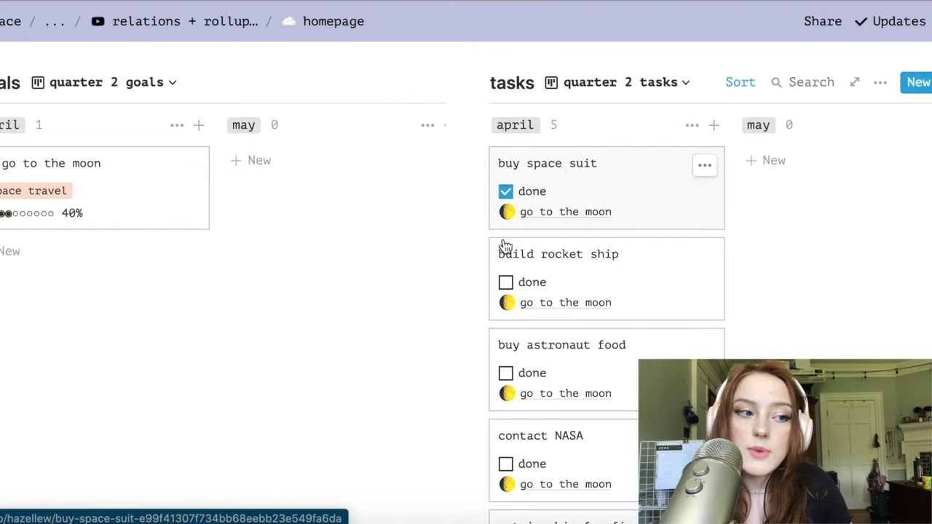
left_click(504, 282)
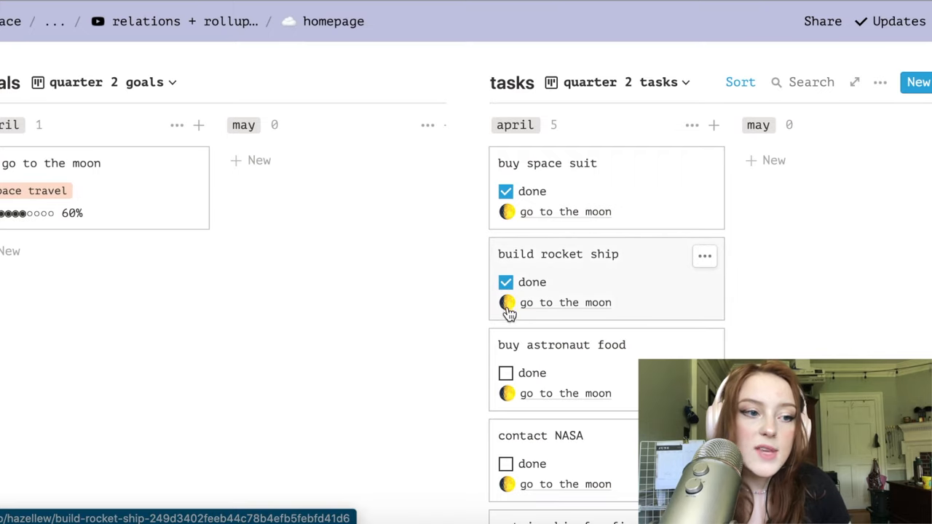
left_click(504, 373)
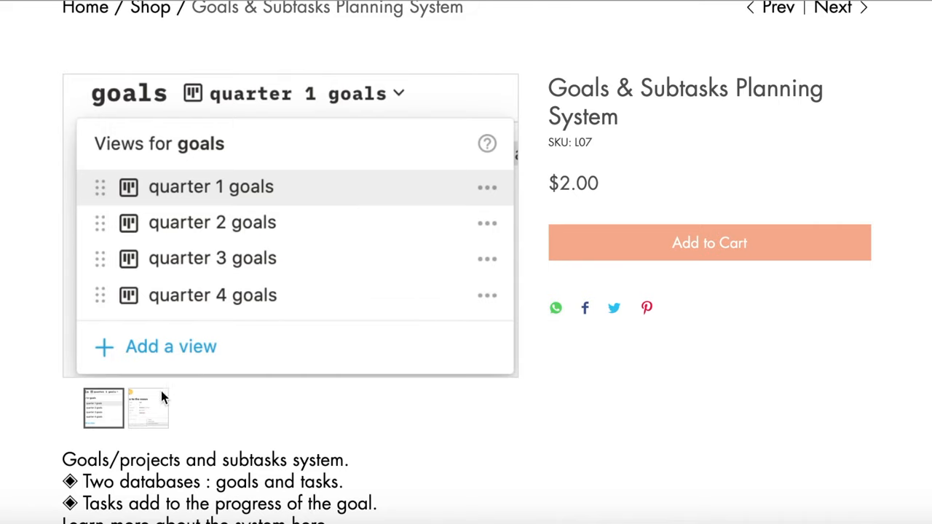
left_click(149, 408)
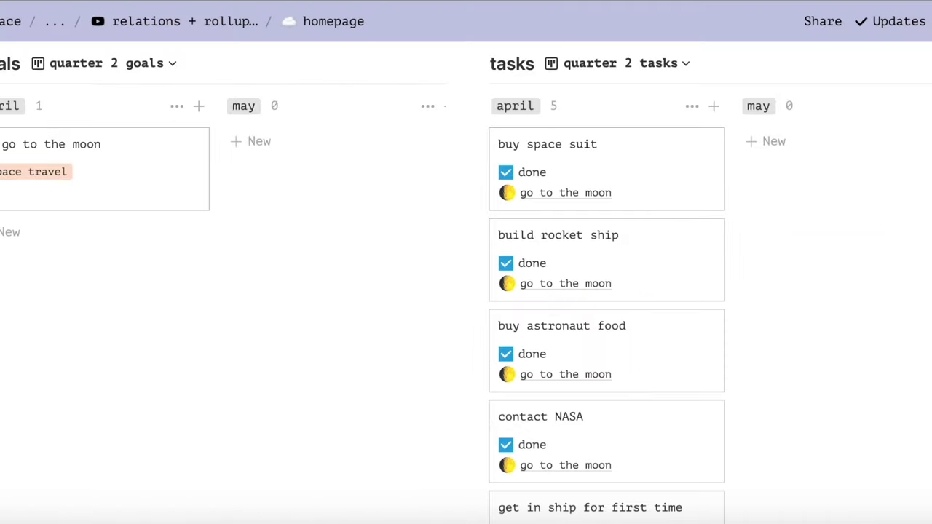
- Open the go to the moon goal, keep its related property as a Relation and review the five linked tasks
left_click(565, 192)
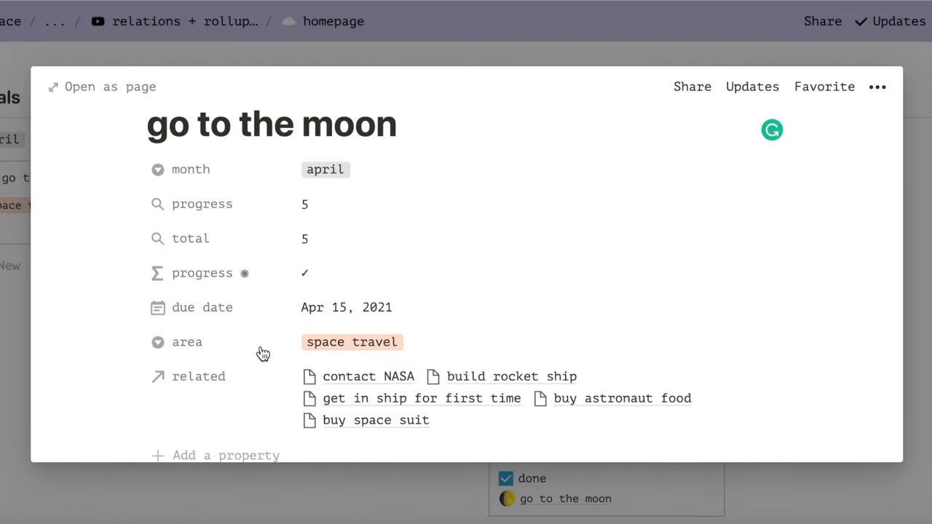
scroll("down", 3)
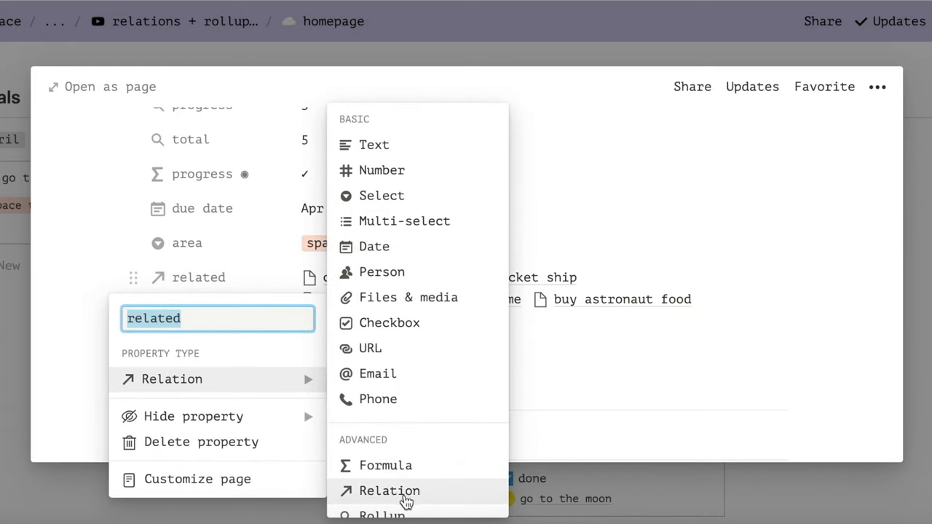
left_click(388, 491)
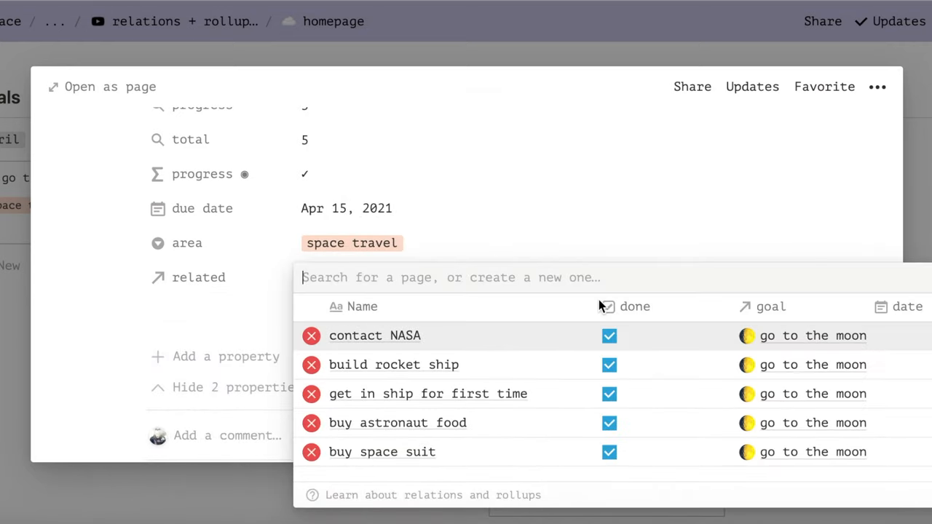
left_click(393, 364)
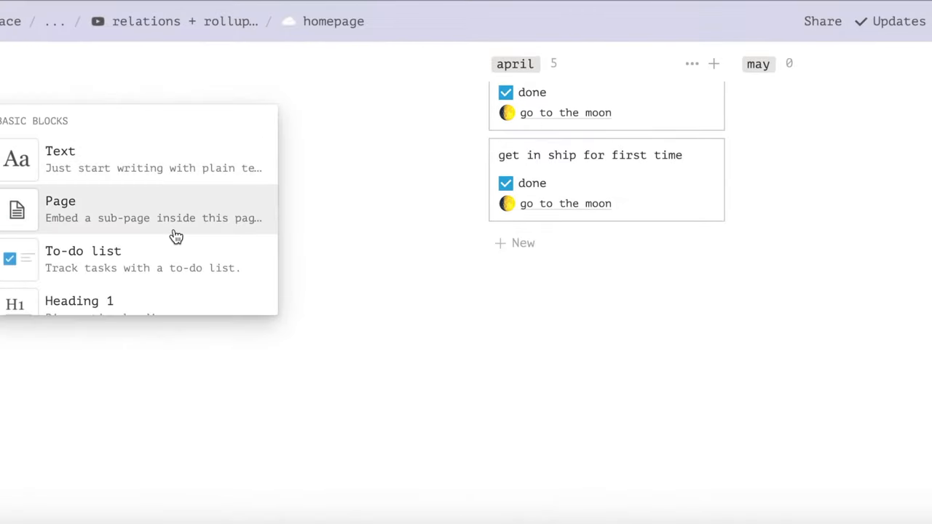
- Insert two side-by-side inline tables on the homepage and title them database #1 and database #2
scroll("down", 3)
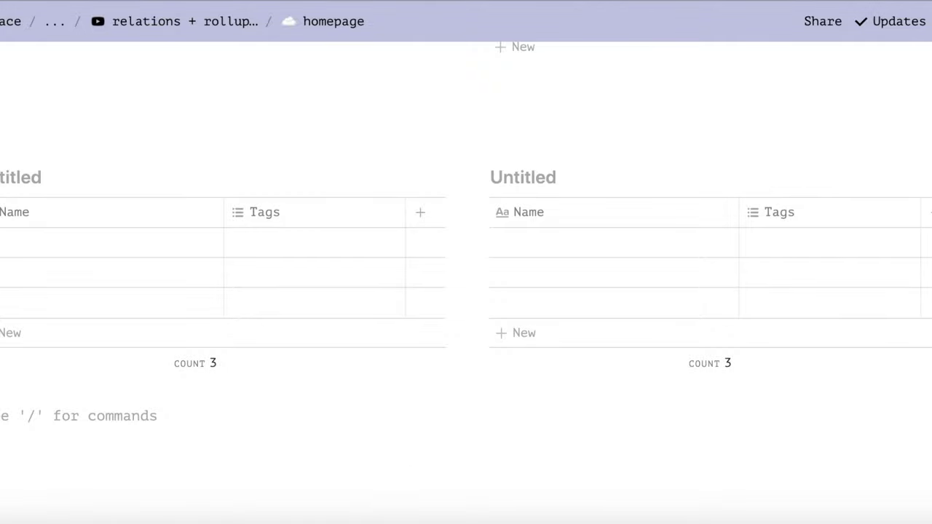
scroll("down", 3)
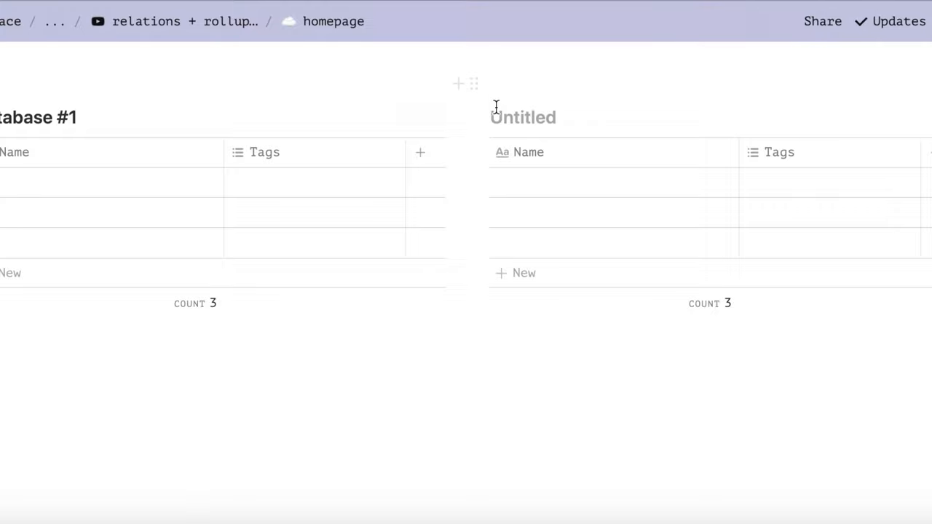
type("database #2")
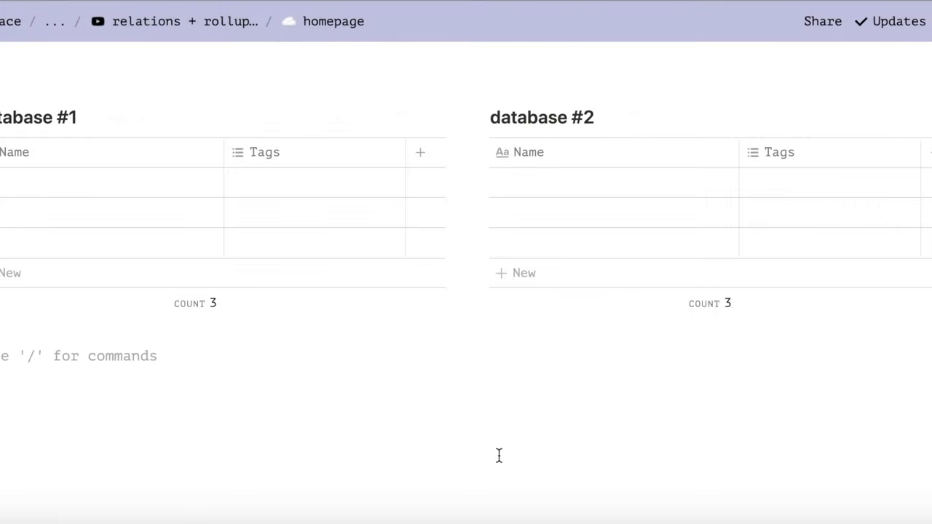
mouse_move(274, 329)
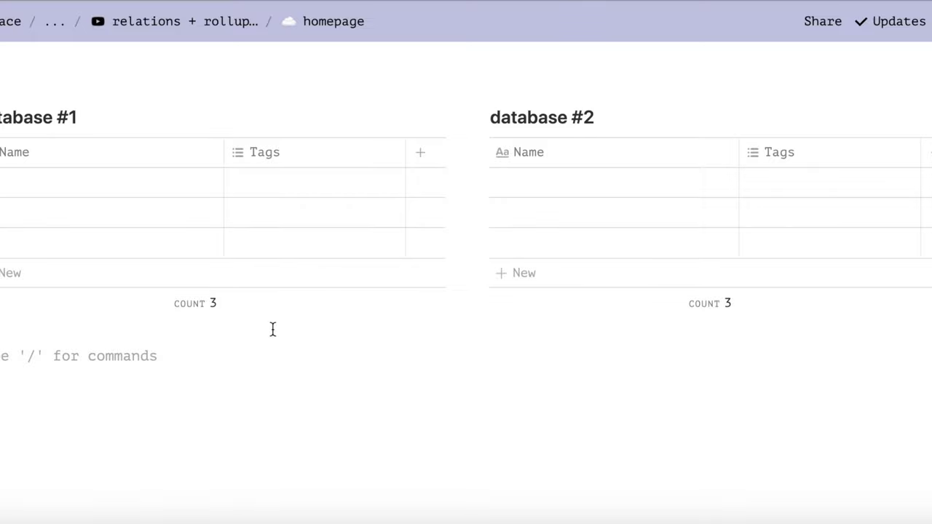
- Turn database #2's extra column into a Checkbox and delete its Tags property
left_click(780, 153)
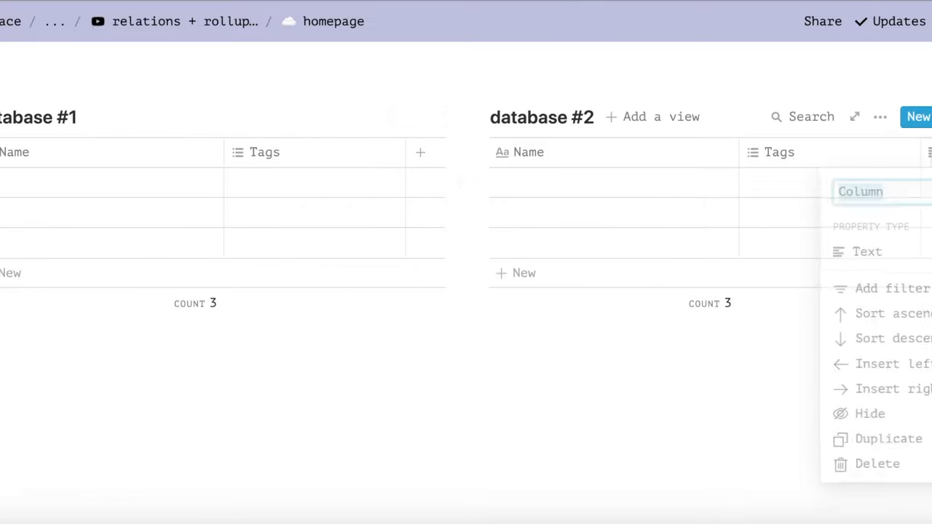
left_click(859, 250)
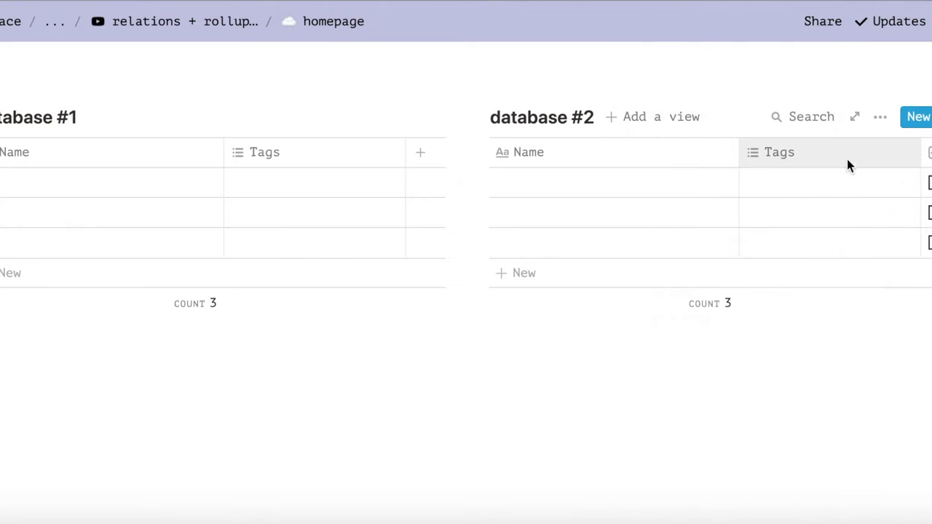
left_click(778, 153)
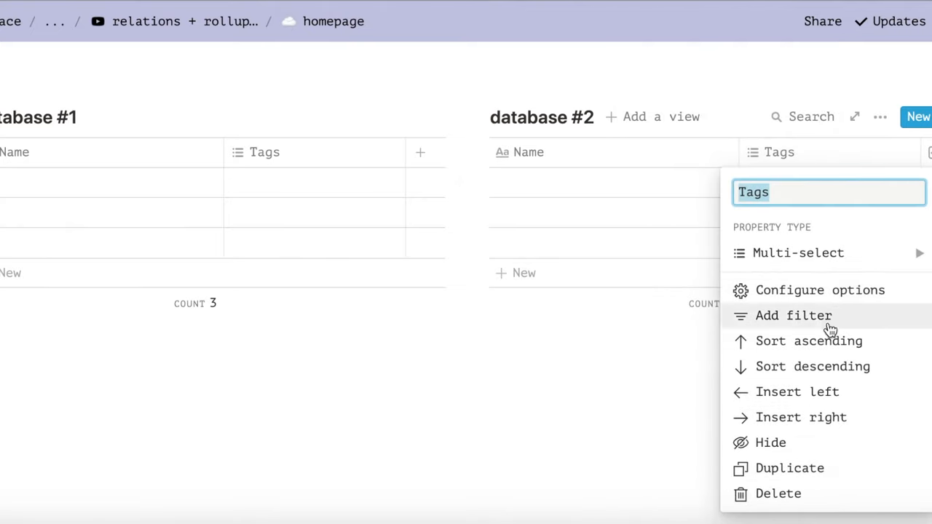
left_click(778, 494)
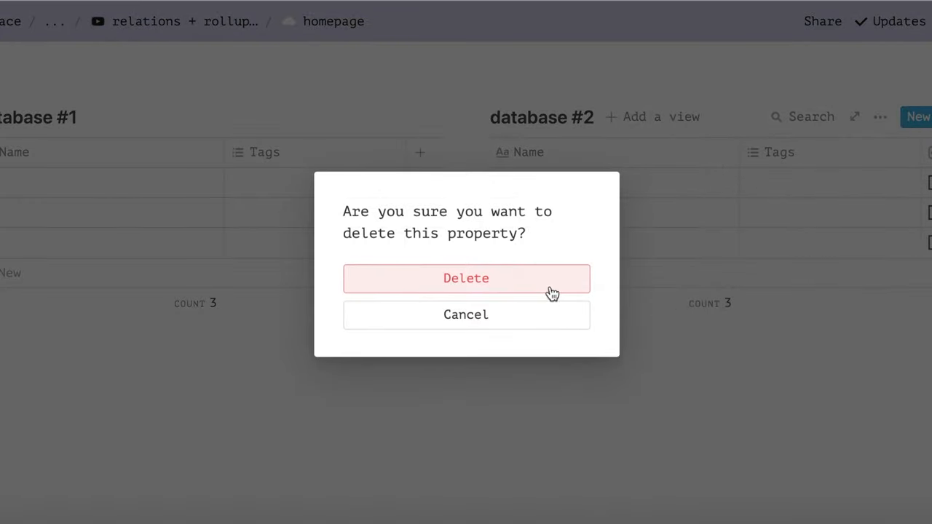
left_click(466, 278)
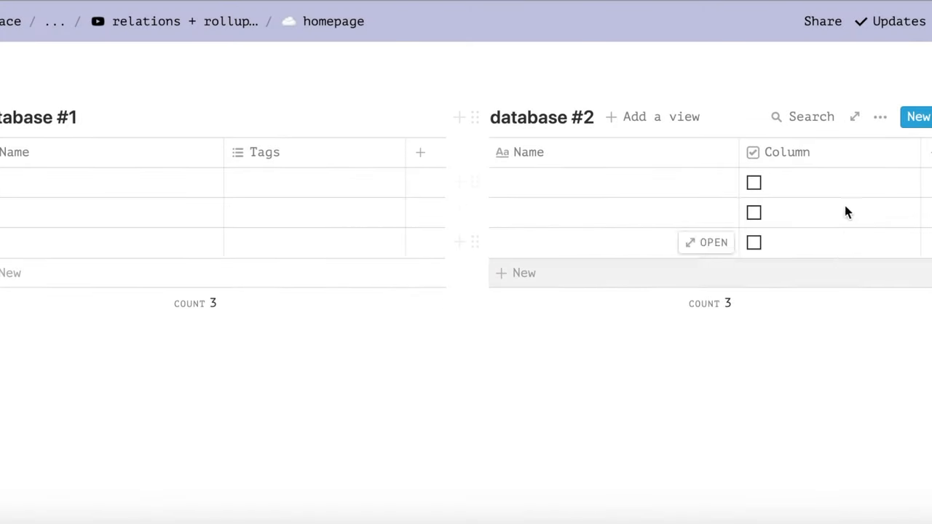
mouse_move(472, 396)
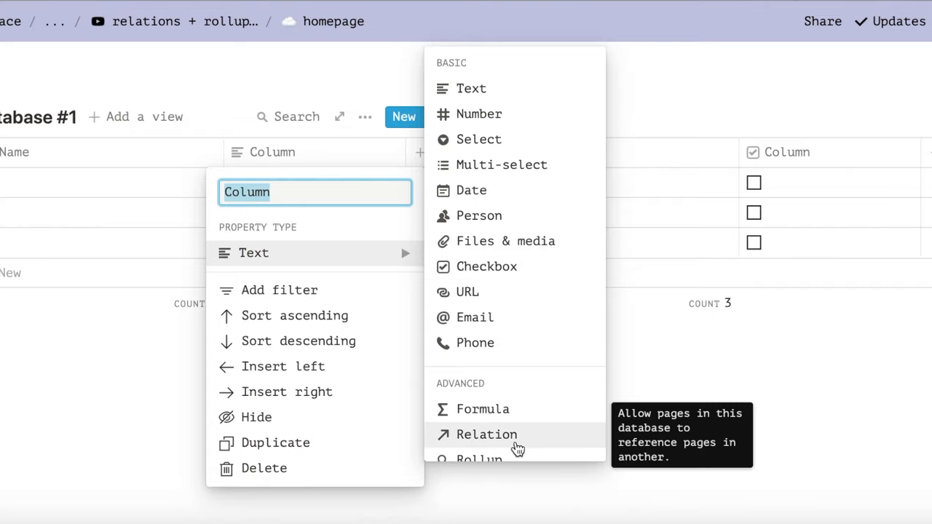
- Make a database #1 column a Relation pointing to database #2 and create it
left_click(485, 434)
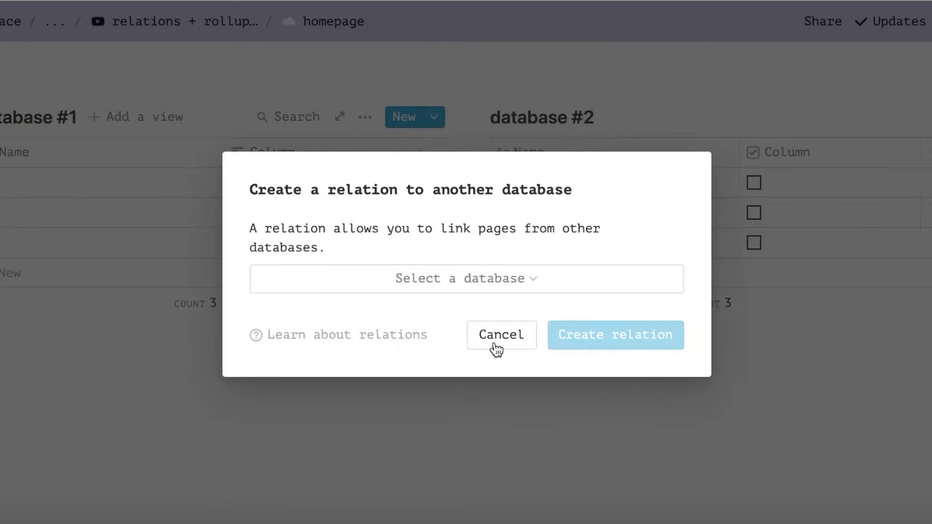
left_click(466, 278)
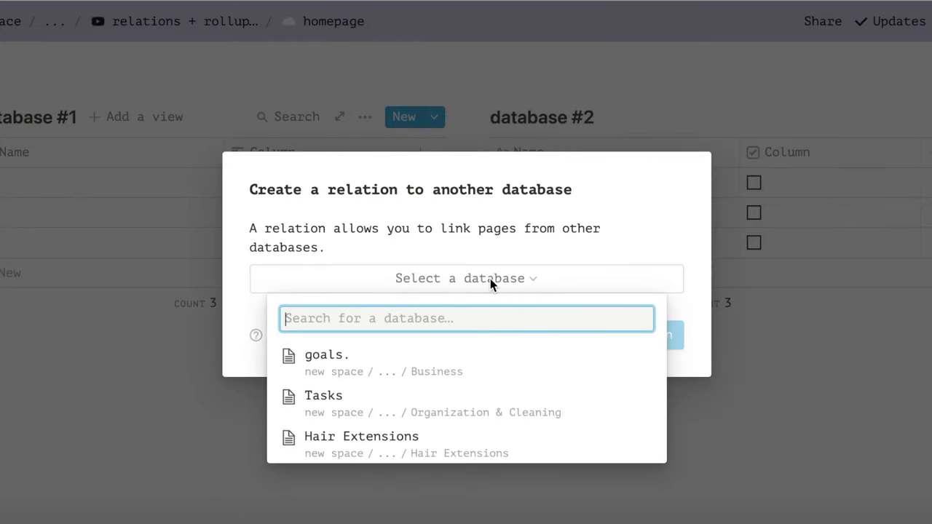
type("database")
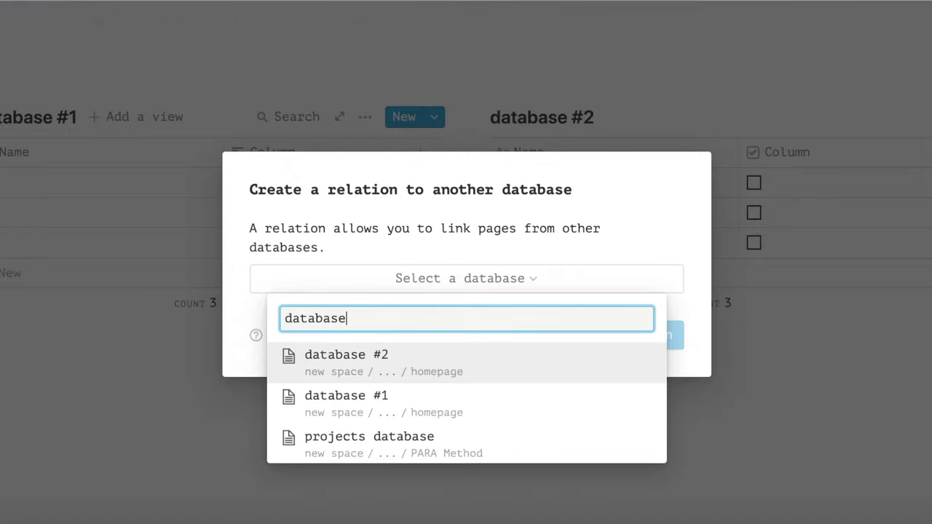
left_click(347, 356)
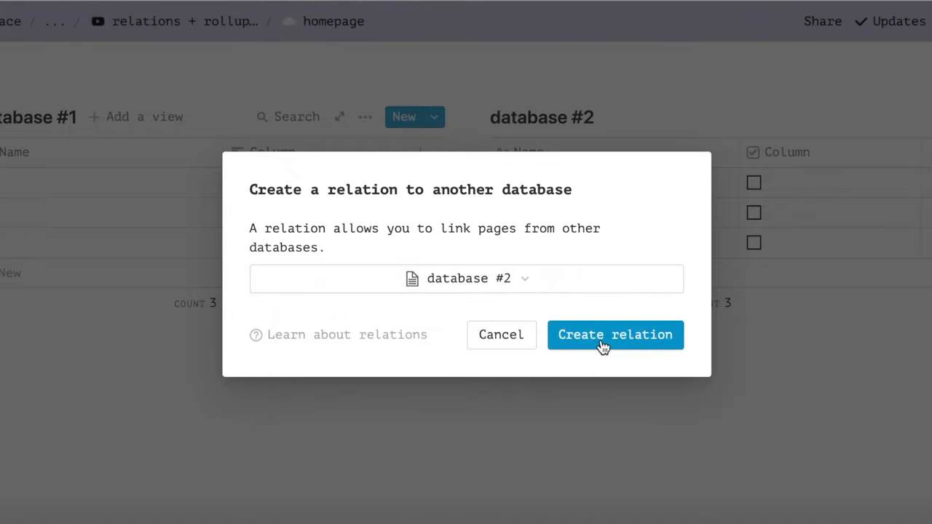
left_click(615, 335)
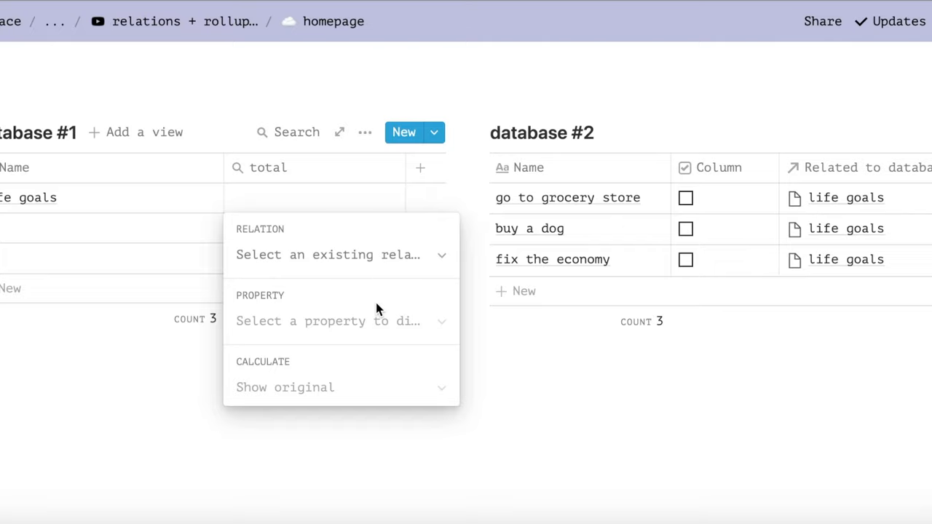
mouse_move(382, 260)
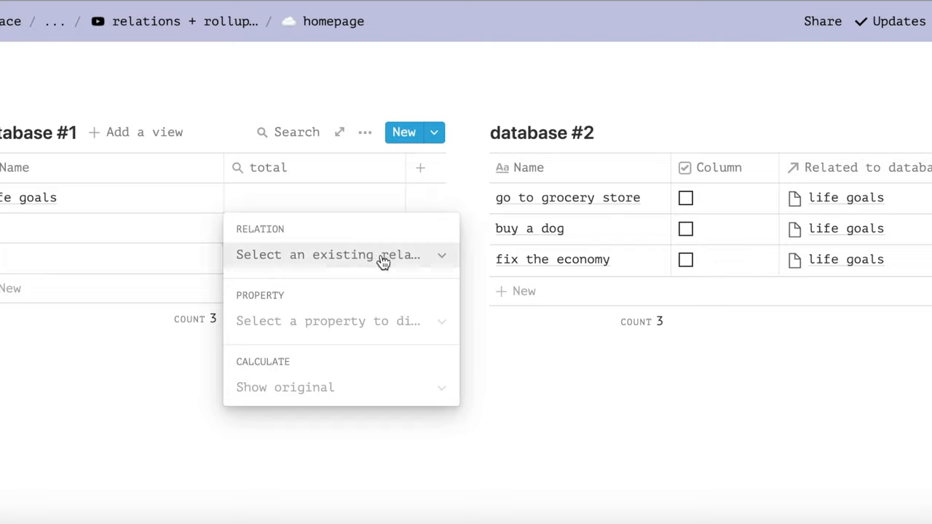
- Set the total rollup to Count all via relation Column, then start configuring the progress rollup
left_click(341, 255)
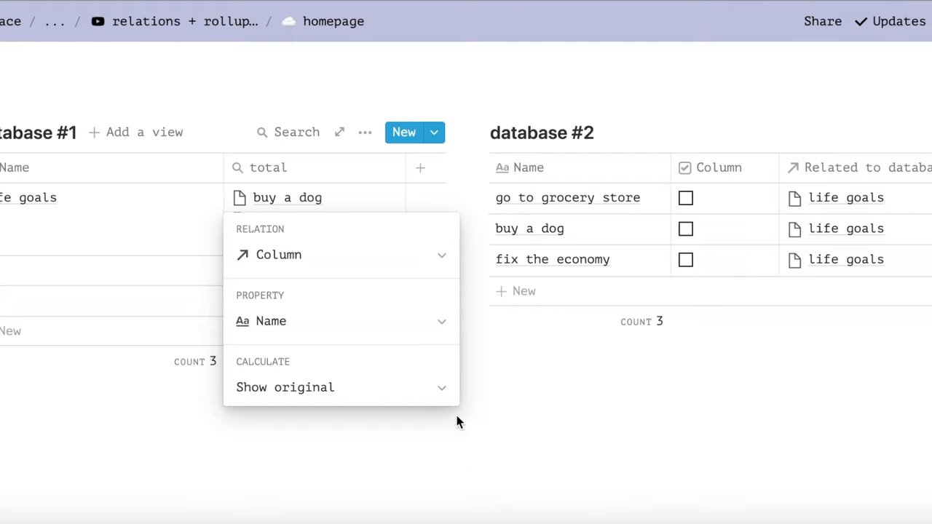
left_click(286, 387)
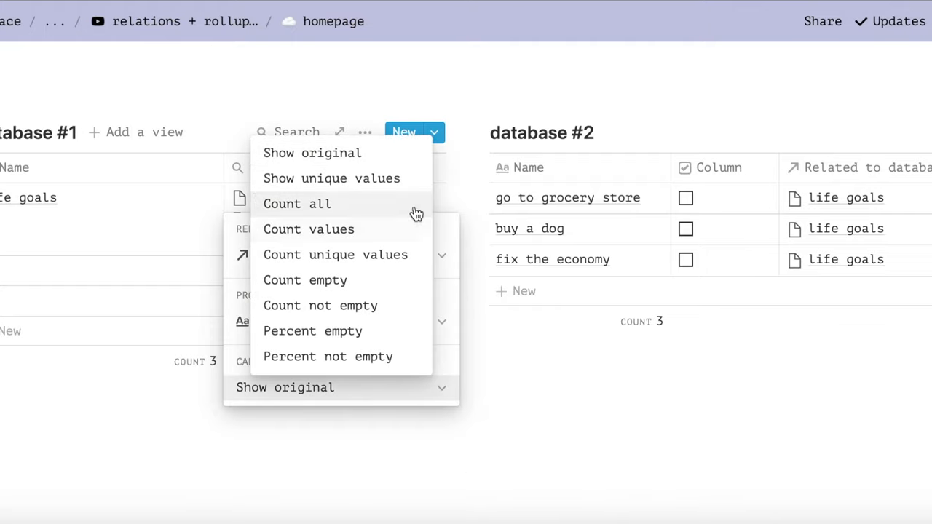
left_click(297, 204)
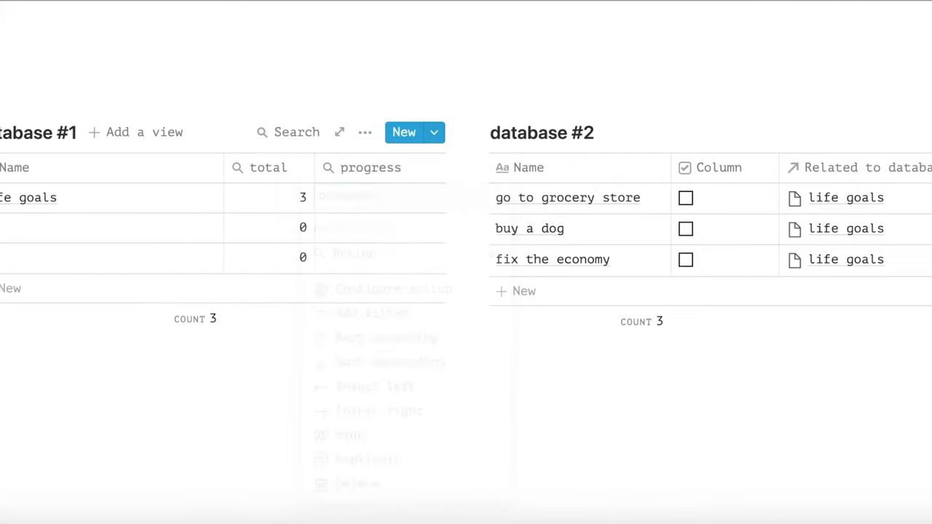
left_click(370, 168)
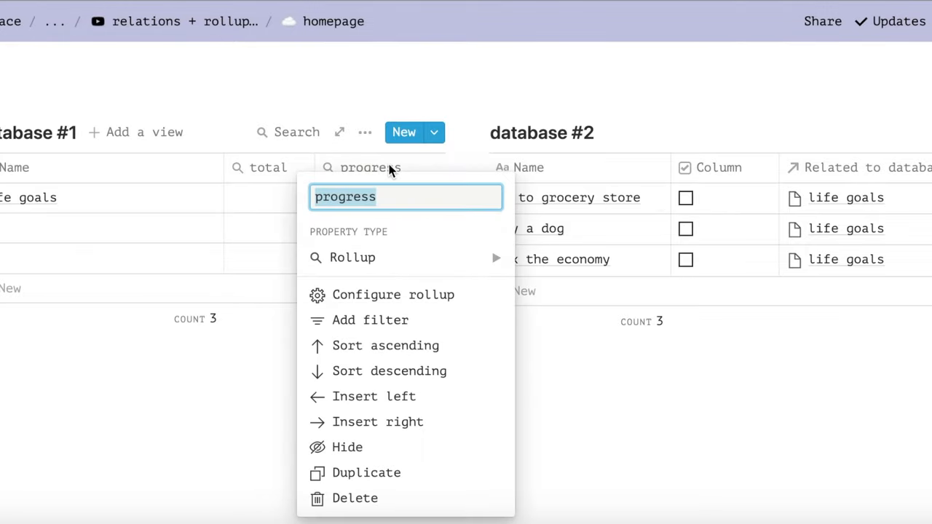
left_click(392, 294)
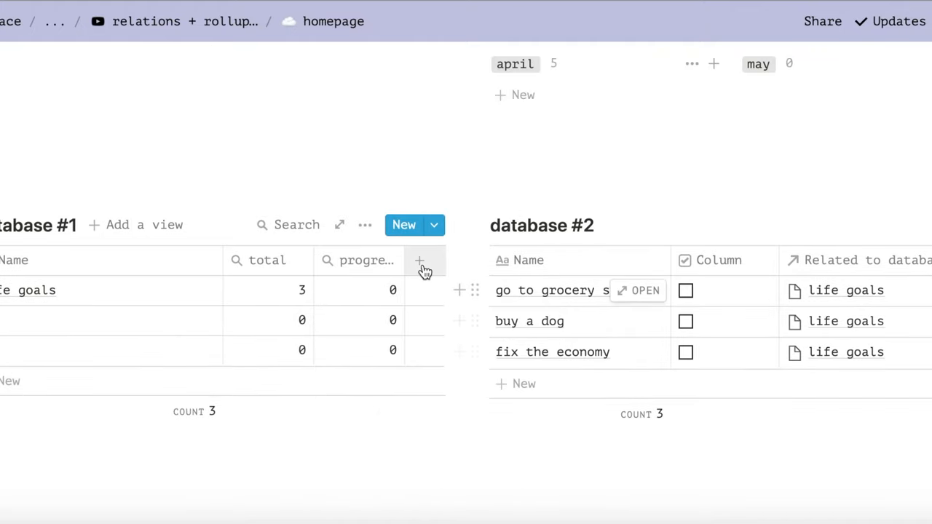
- Add a Formula property using prop("progress") / prop("total") to draw a ten-circle progress bar with percentage
left_click(421, 259)
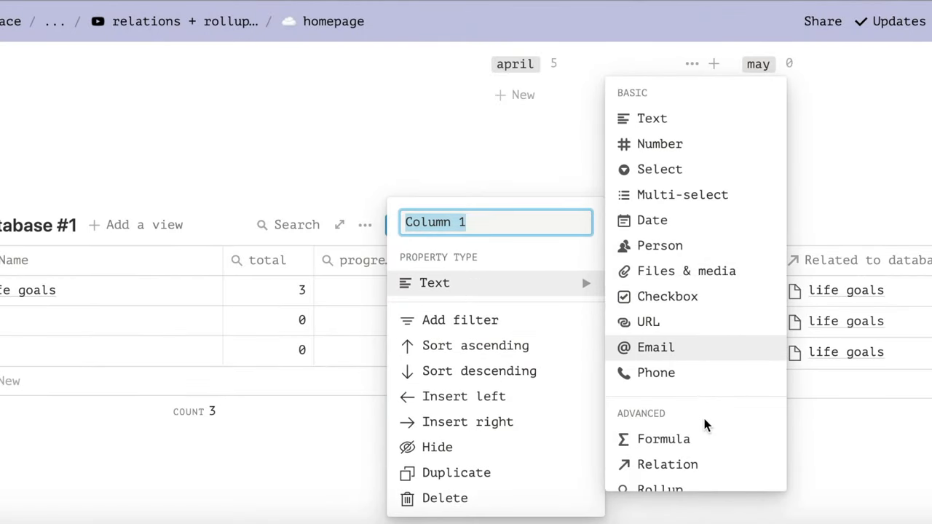
left_click(667, 298)
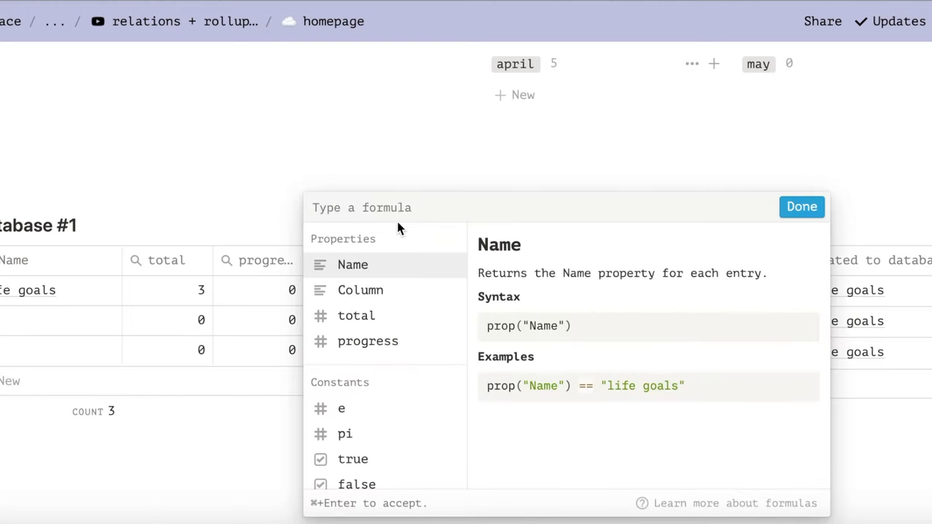
type("(prop(\"progress\") / prop(\"total\") >= 1) ? \"✓\" : format(slice(\"●●●●●●●●●●\", 0, floor(prop(\"progress\") / prop(\"total\") * 10)) + format(slice(\"○○○○○○○○○○\", 0, ceil(10 - prop(\"progress\") / prop(\"total\") * 10")
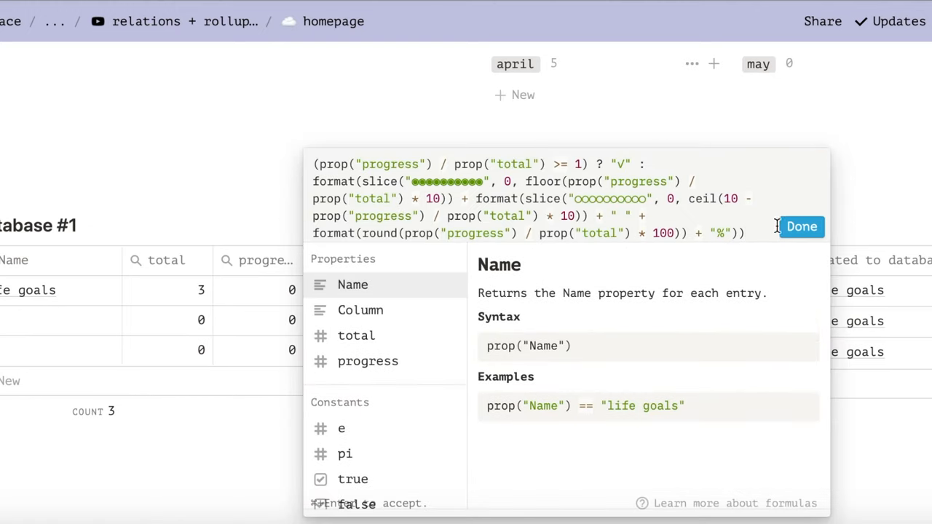
mouse_move(801, 228)
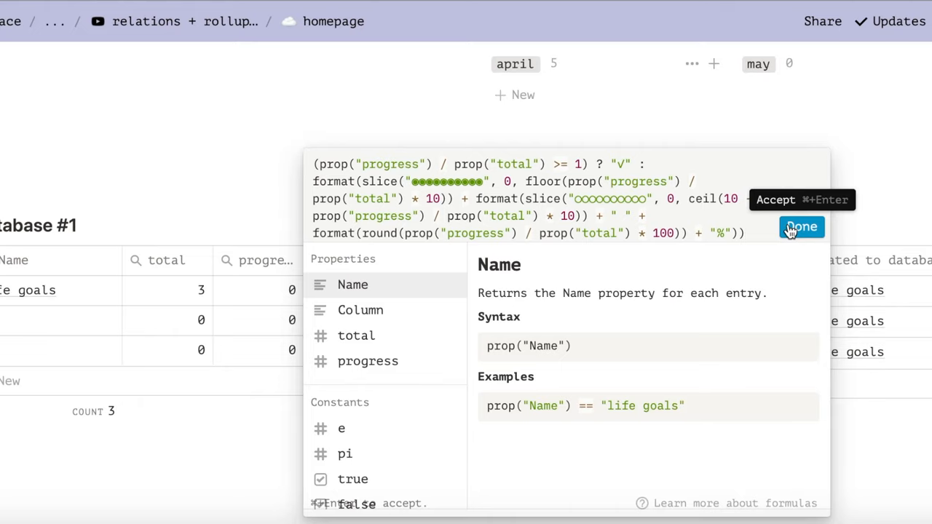
left_click(801, 227)
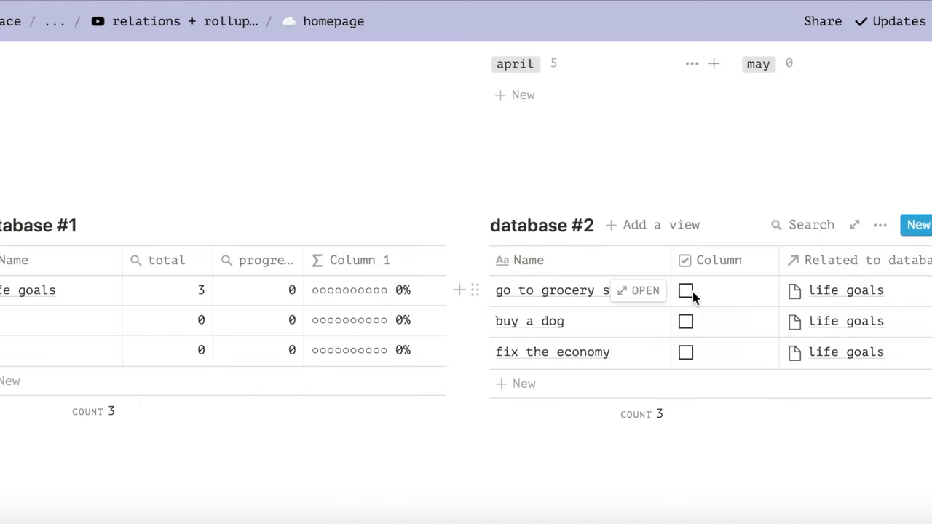
- Add a fourth subtask row, copy database #2's link, and open the life goals page
left_click(684, 291)
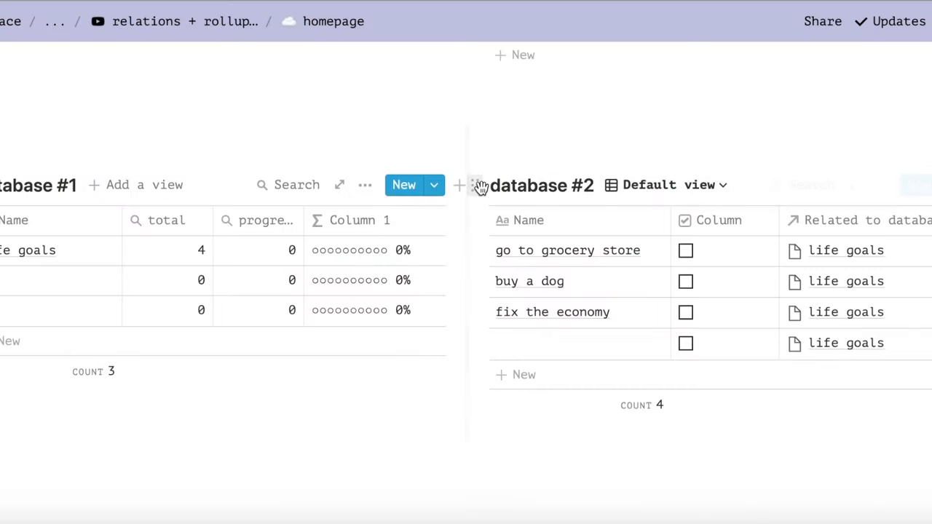
left_click(475, 187)
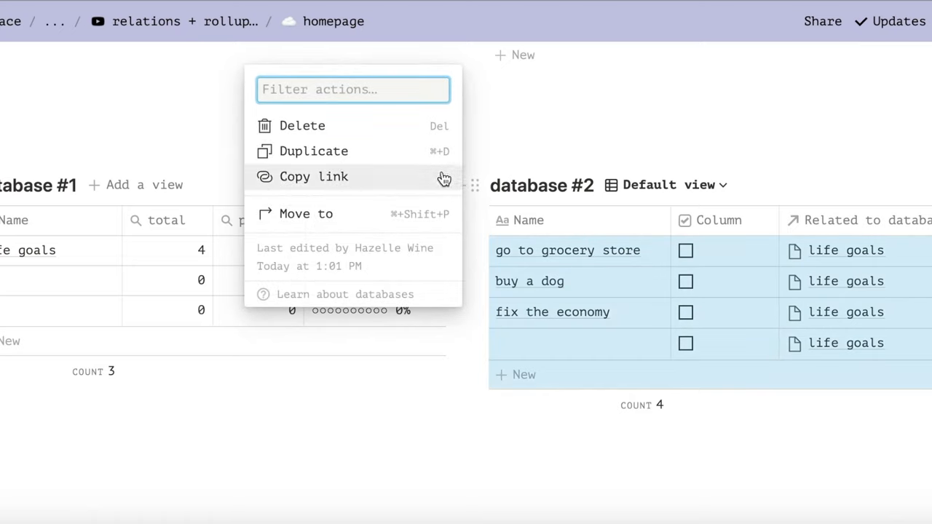
left_click(303, 177)
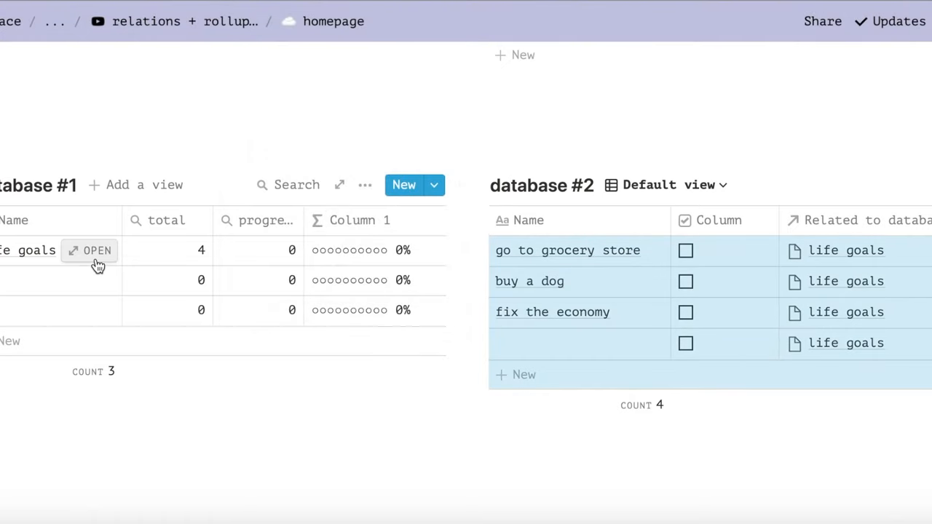
left_click(96, 251)
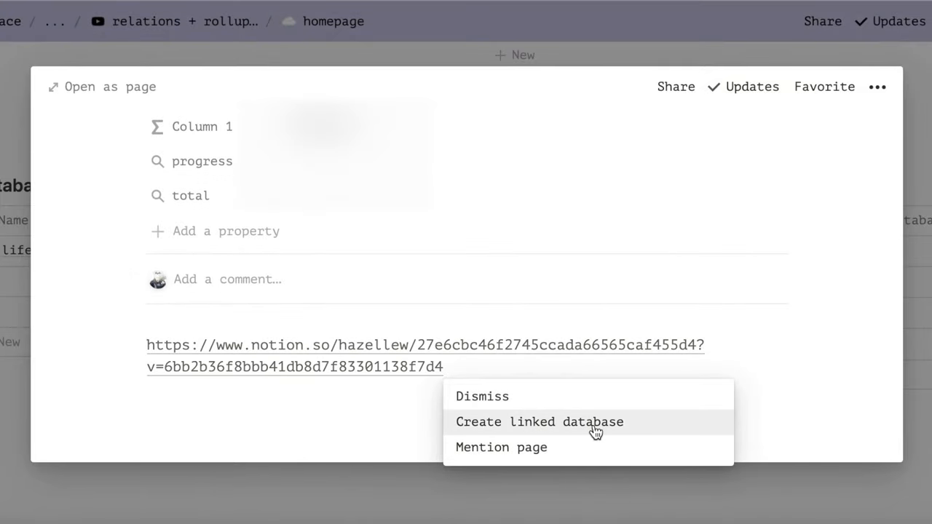
- Create a linked view of database #2 filtered to relation Contains life goals
left_click(543, 423)
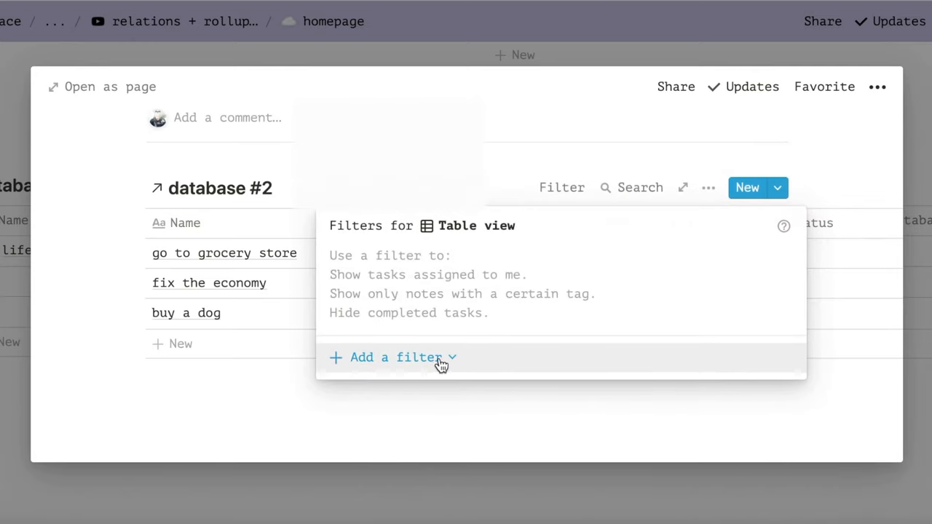
left_click(394, 358)
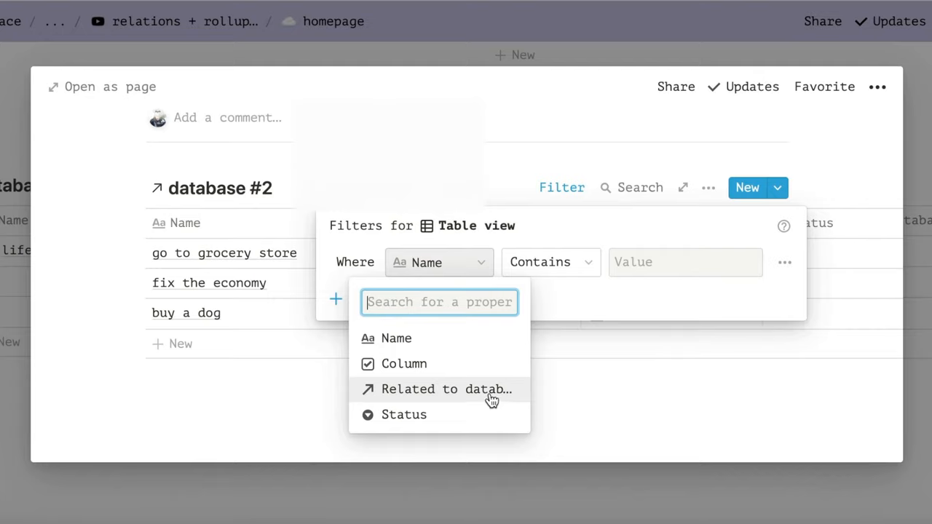
left_click(445, 390)
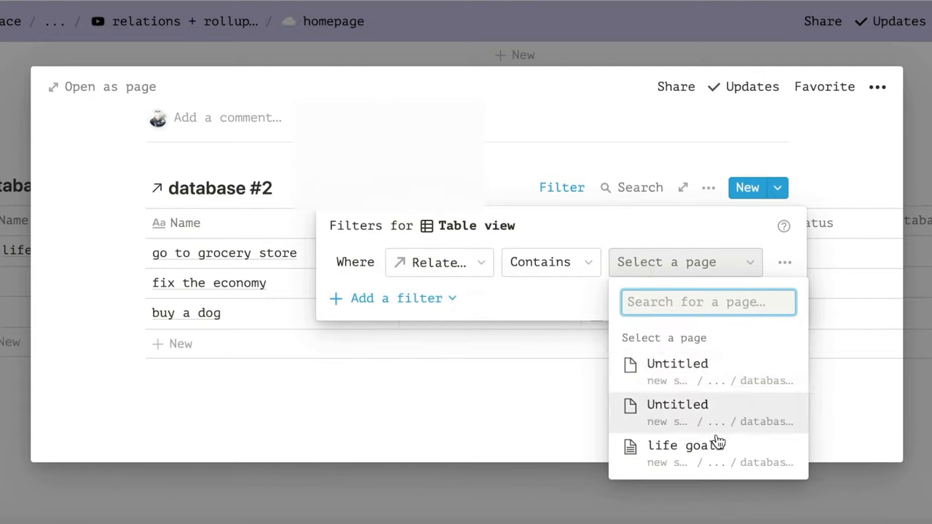
left_click(684, 446)
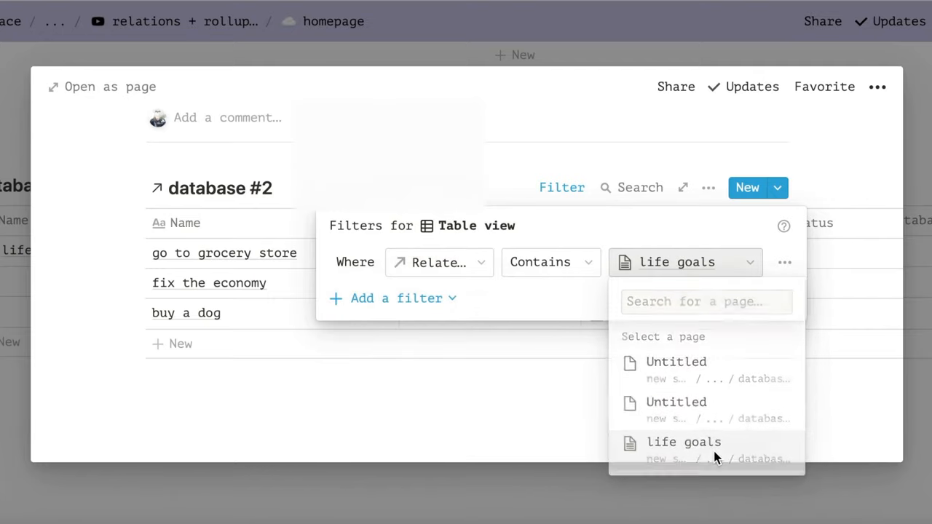
left_click(683, 442)
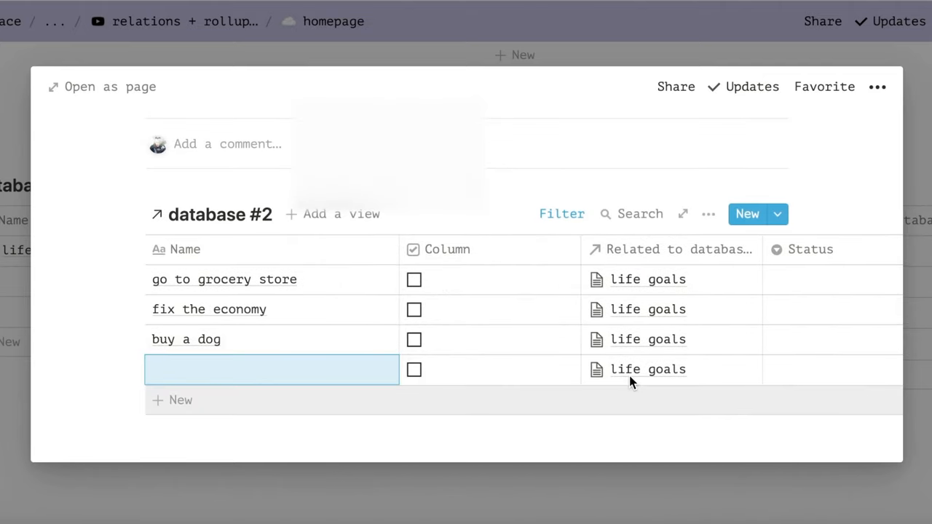
left_click(708, 428)
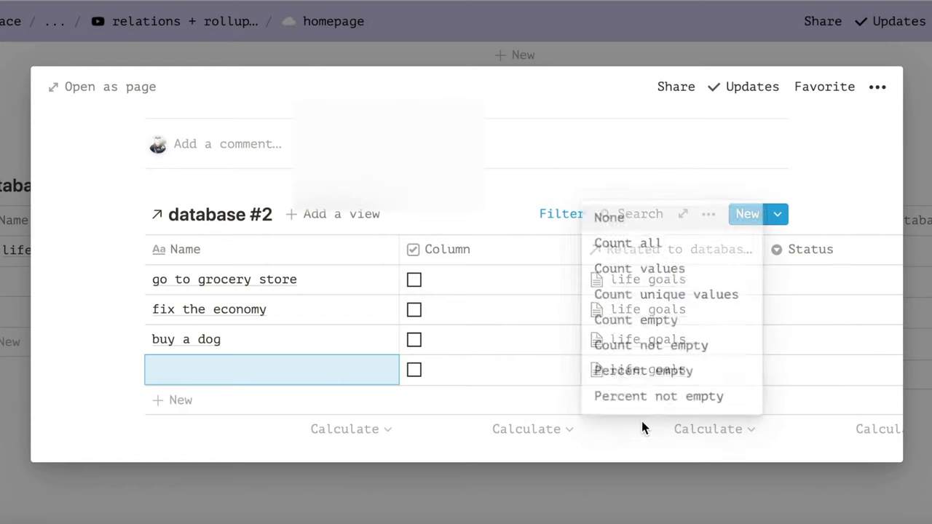